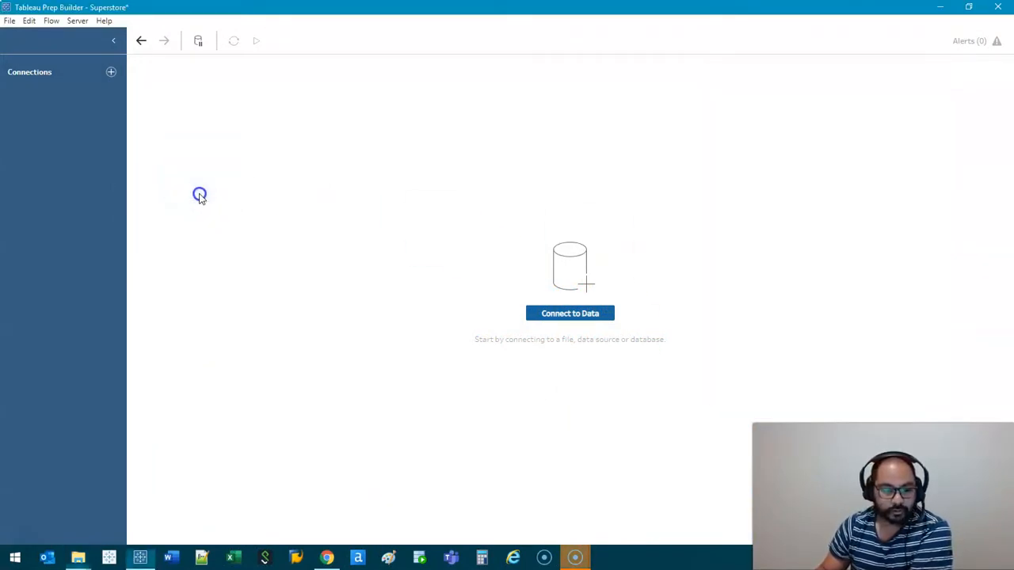
- Exclude all input fields, then keep only Row ID, Segment, Sales and Profit
{"action": "left_click", "coordinate": [570, 314]}
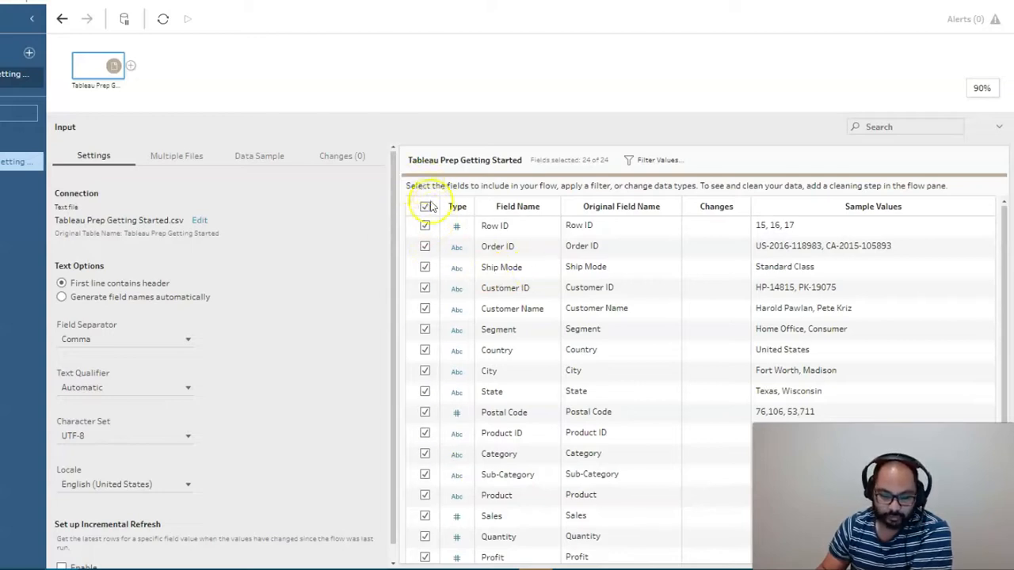
{"action": "left_click", "coordinate": [424, 206]}
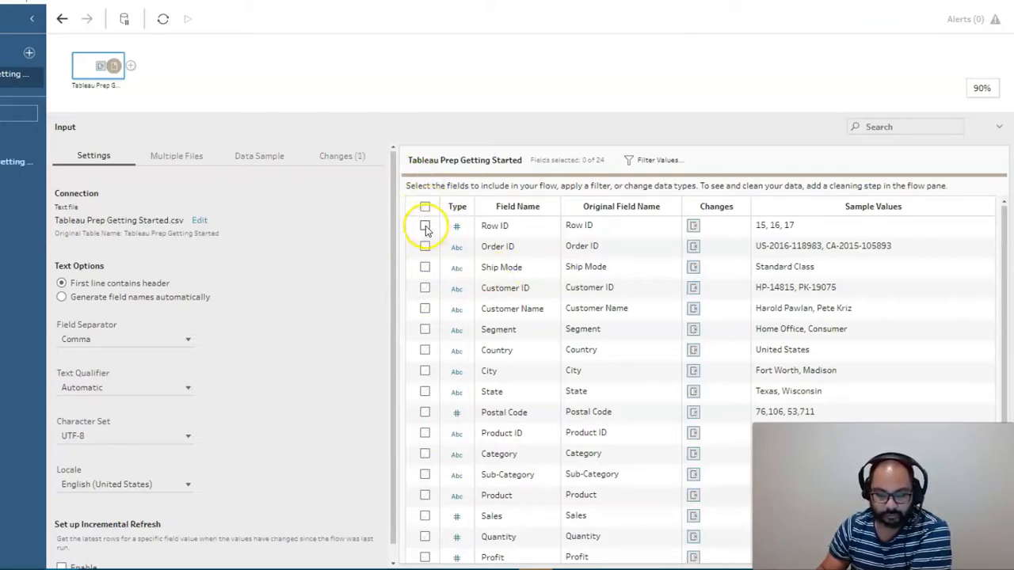
{"action": "left_click", "coordinate": [425, 225]}
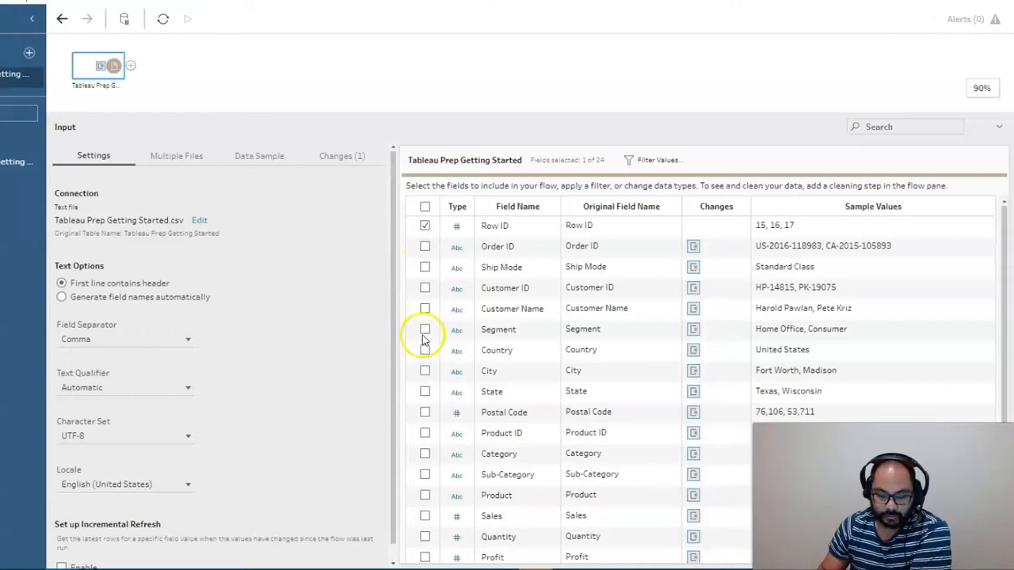
{"action": "left_click", "coordinate": [424, 328]}
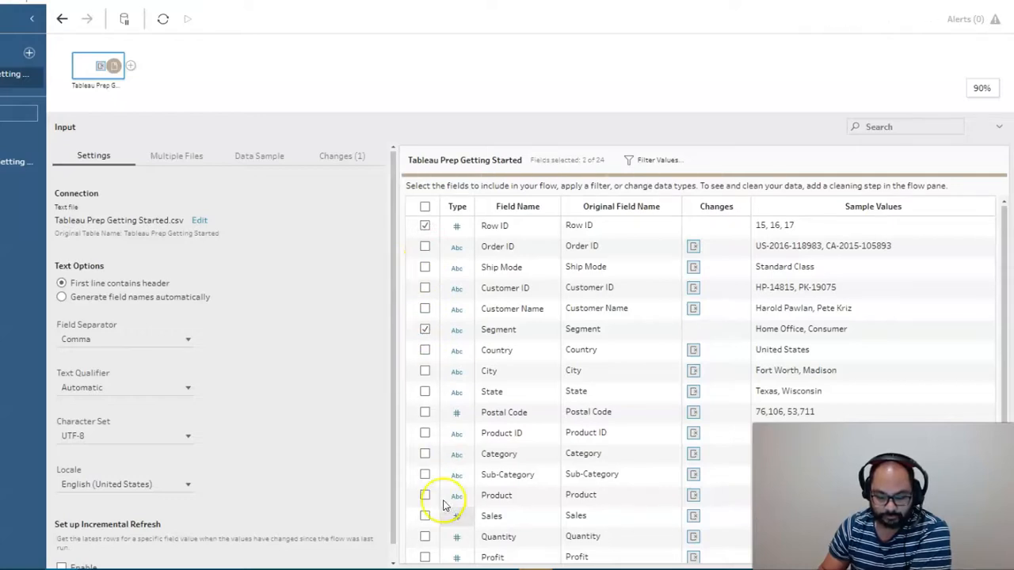
{"action": "left_click", "coordinate": [424, 517]}
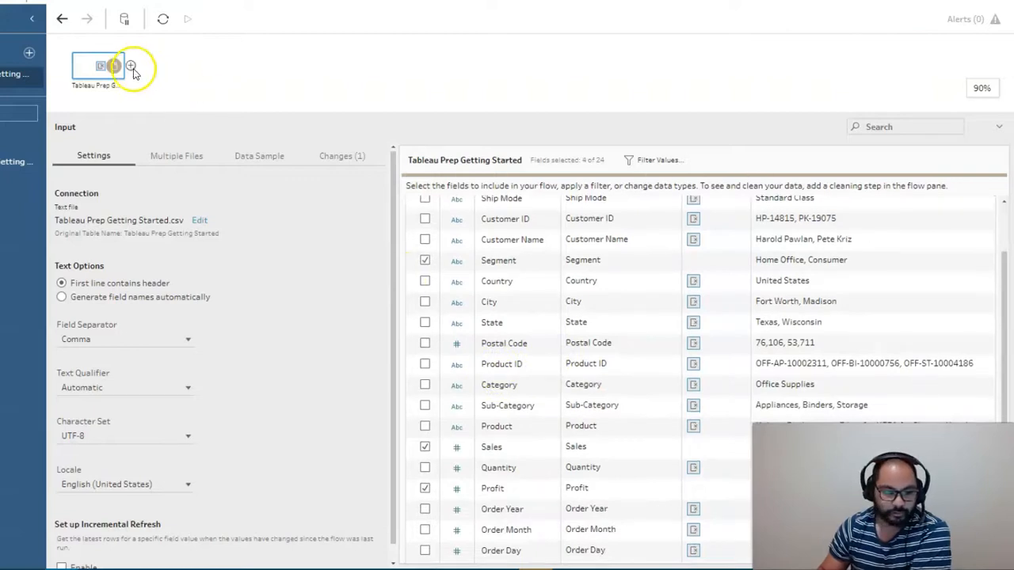
- Add a Clean 1 step directly after the Getting Started input
{"action": "left_click", "coordinate": [130, 67]}
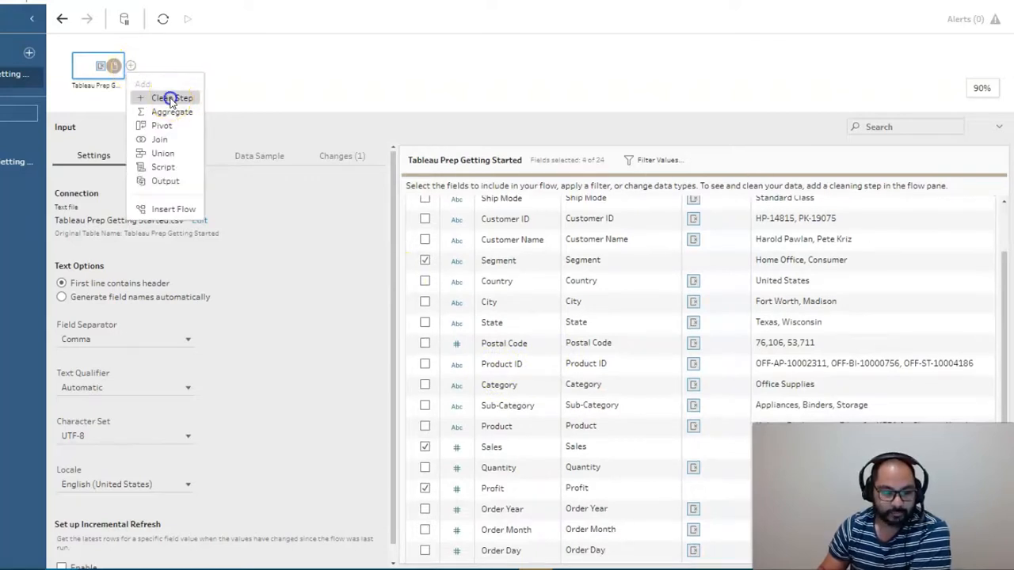
{"action": "left_click", "coordinate": [171, 98]}
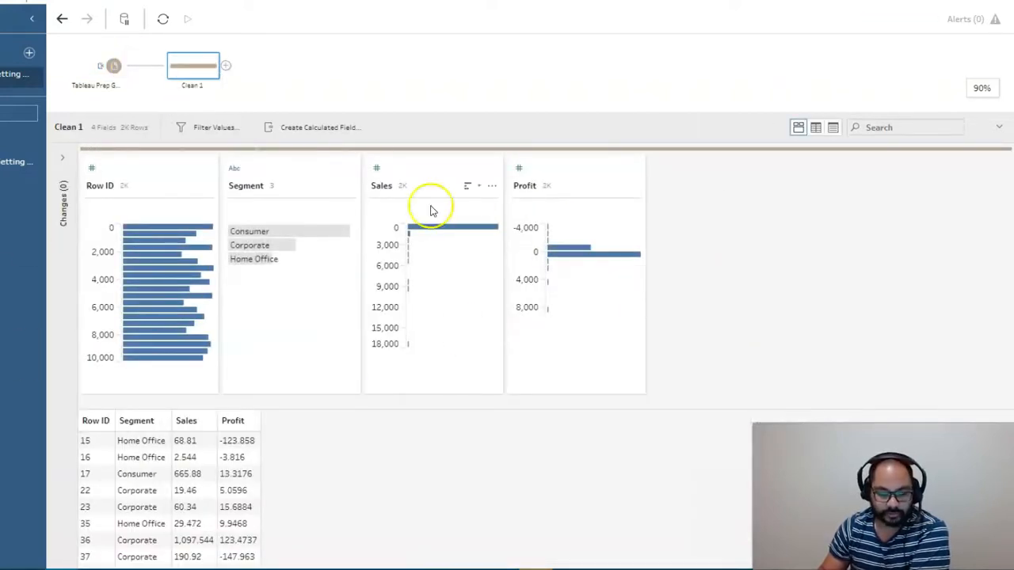
{"action": "mouse_move", "coordinate": [763, 123]}
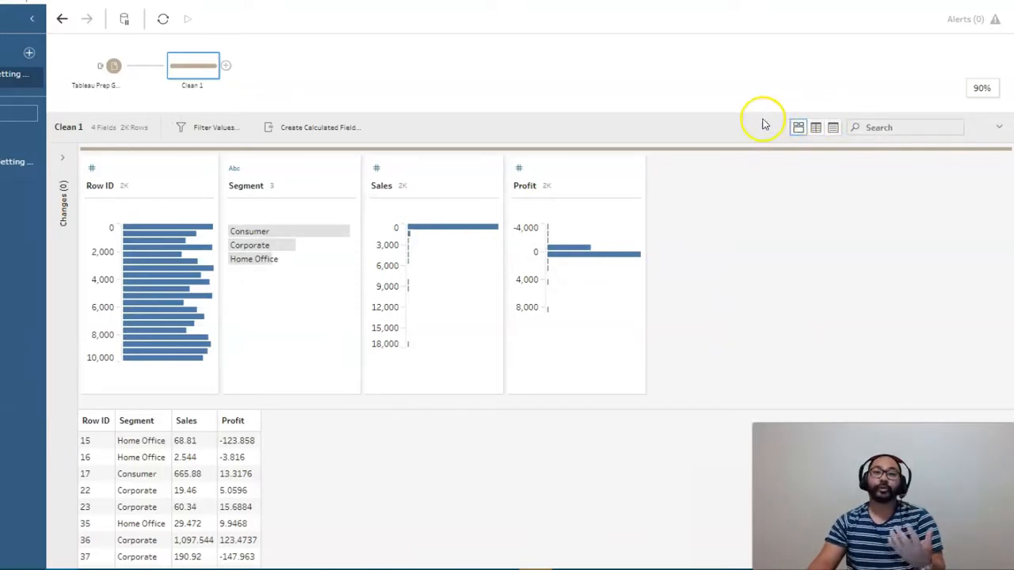
{"action": "mouse_move", "coordinate": [738, 114]}
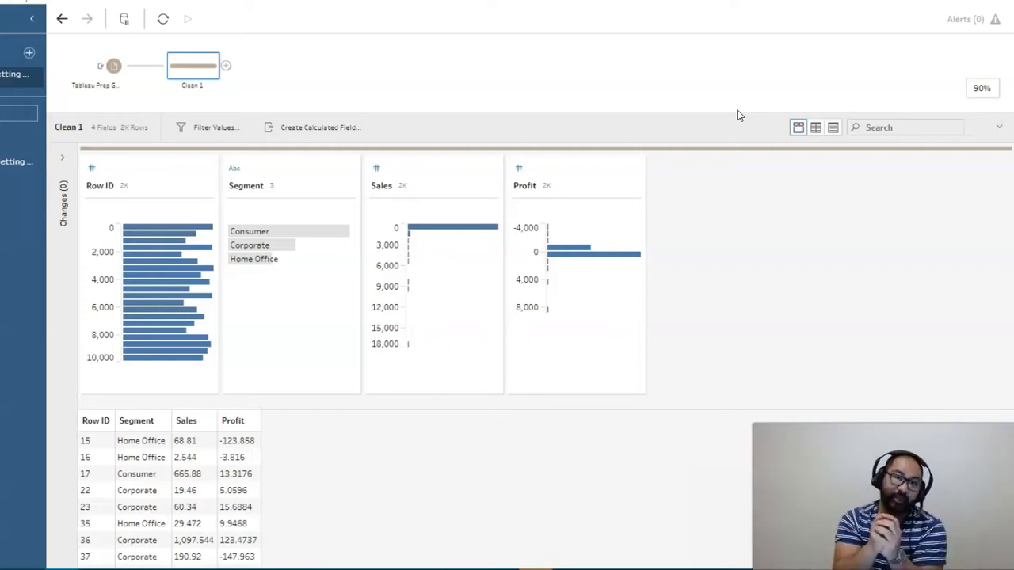
{"action": "mouse_move", "coordinate": [418, 116]}
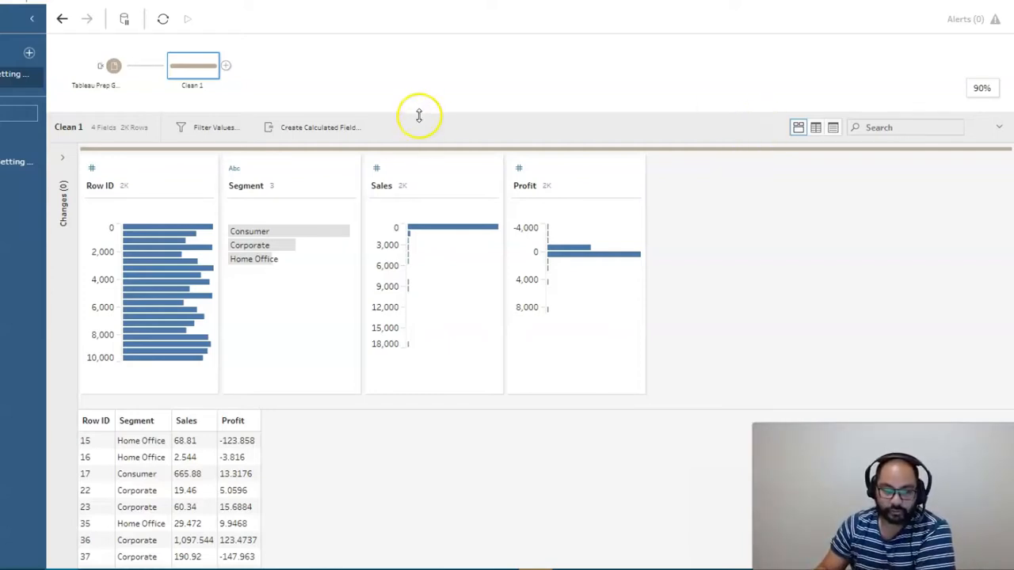
{"action": "left_click", "coordinate": [183, 431]}
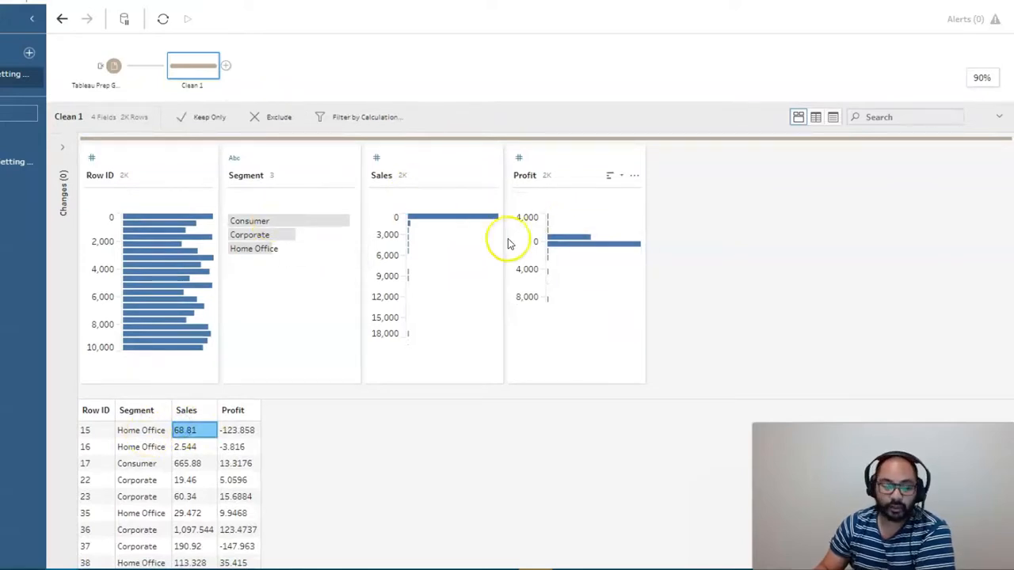
{"action": "mouse_move", "coordinate": [564, 174]}
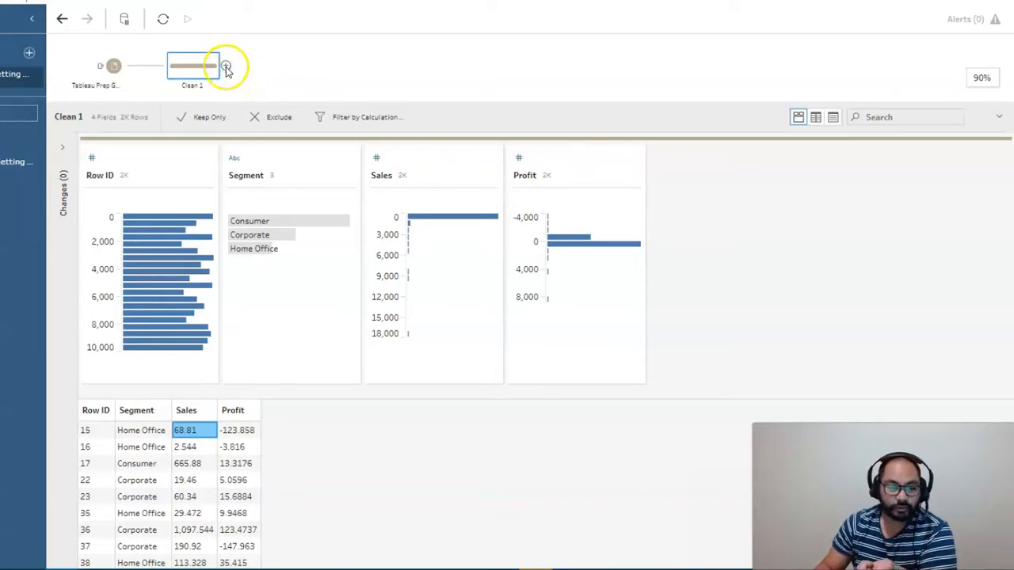
- Add an Aggregate step after Clean 1
{"action": "left_click", "coordinate": [225, 65]}
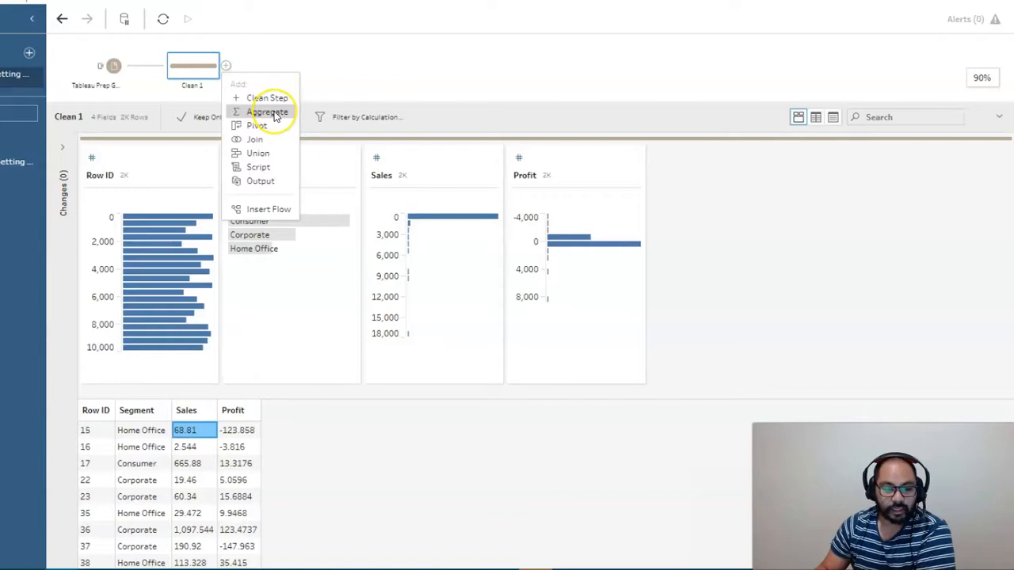
{"action": "left_click", "coordinate": [269, 111]}
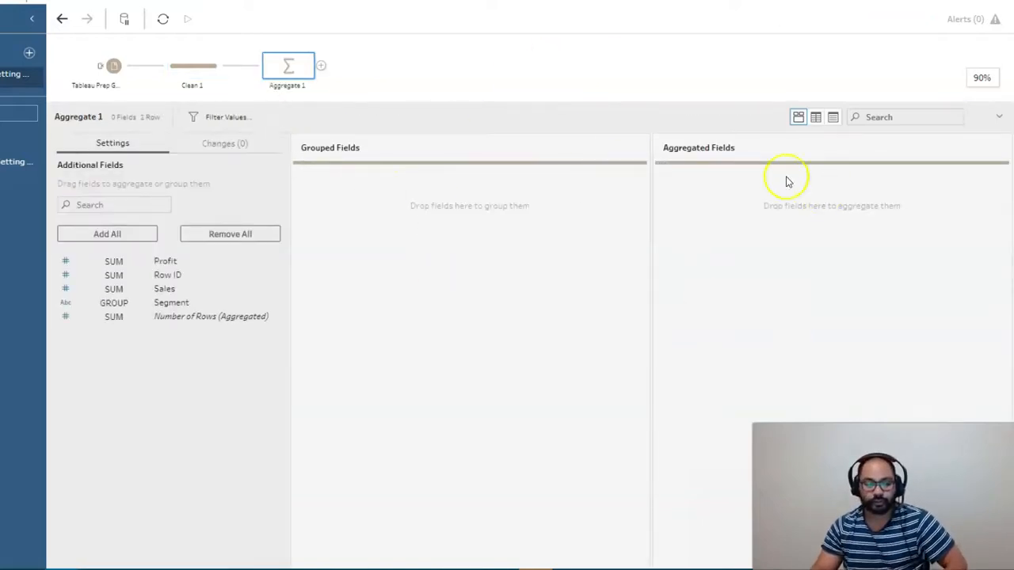
{"action": "mouse_move", "coordinate": [159, 273]}
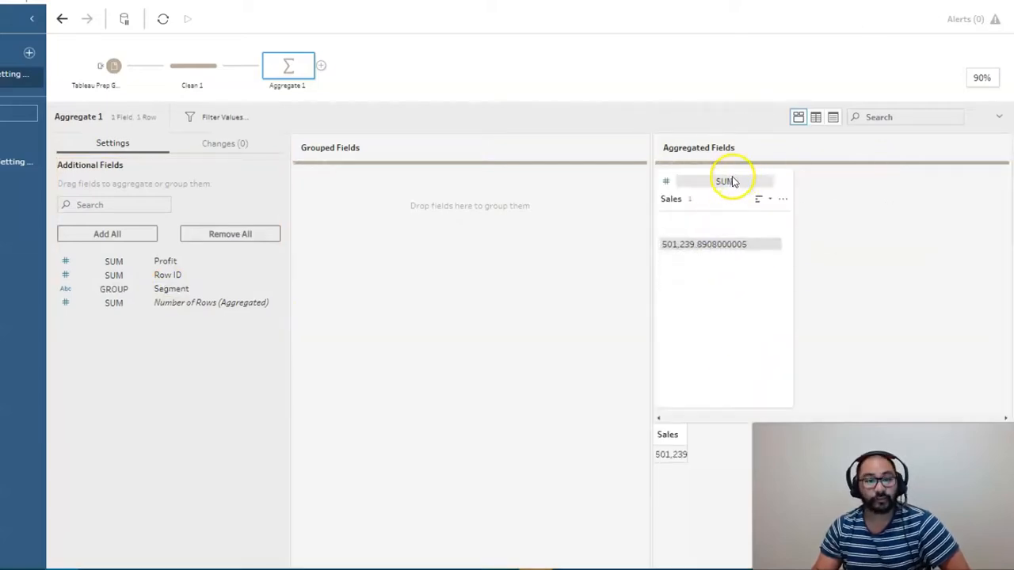
{"action": "mouse_move", "coordinate": [656, 456]}
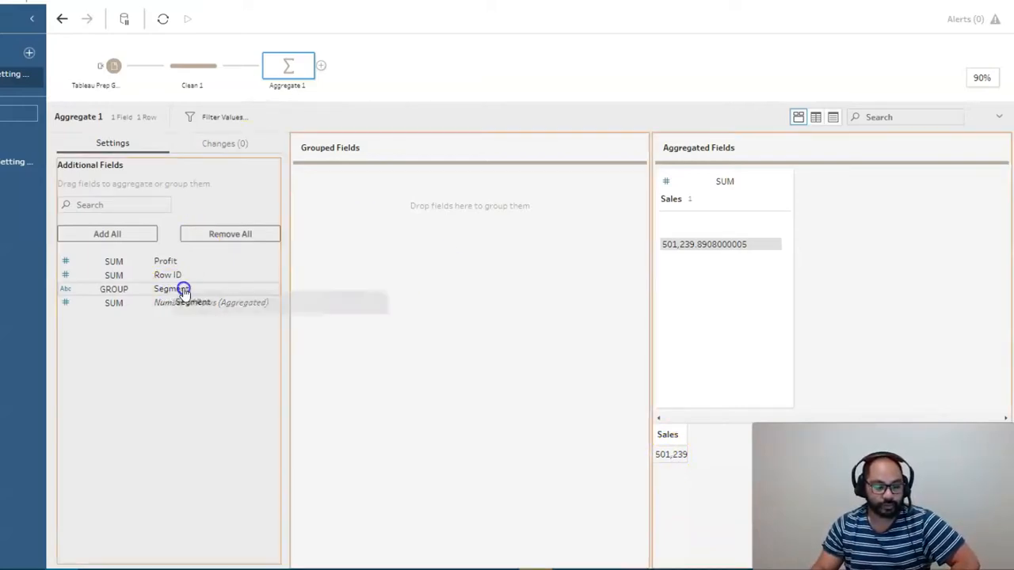
- Group the aggregate by Segment and add Profit as an aggregated field alongside Sales
{"action": "left_click_drag", "start_coordinate": [171, 288], "coordinate": [388, 222]}
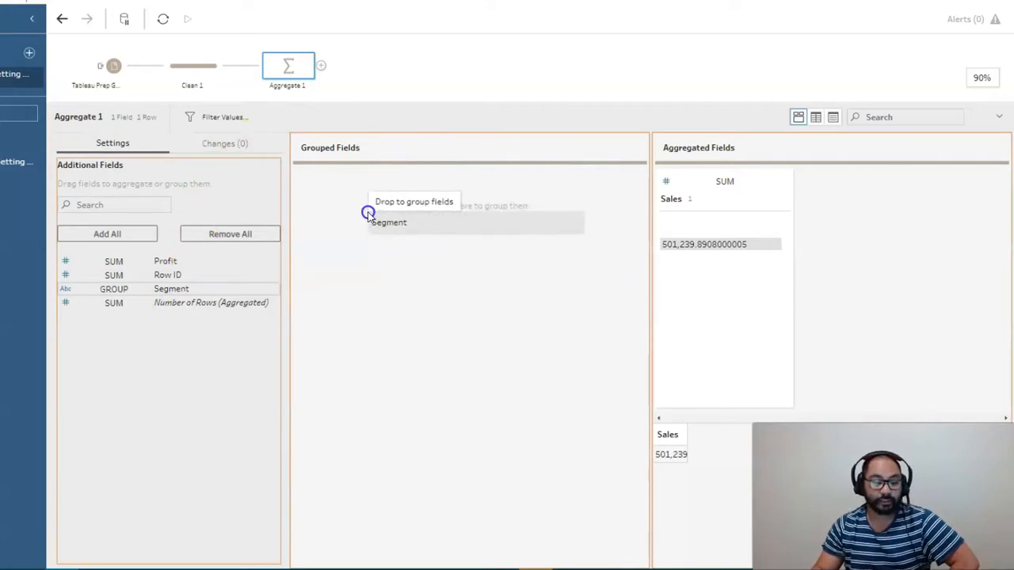
{"action": "left_click_drag", "start_coordinate": [171, 288], "coordinate": [388, 221]}
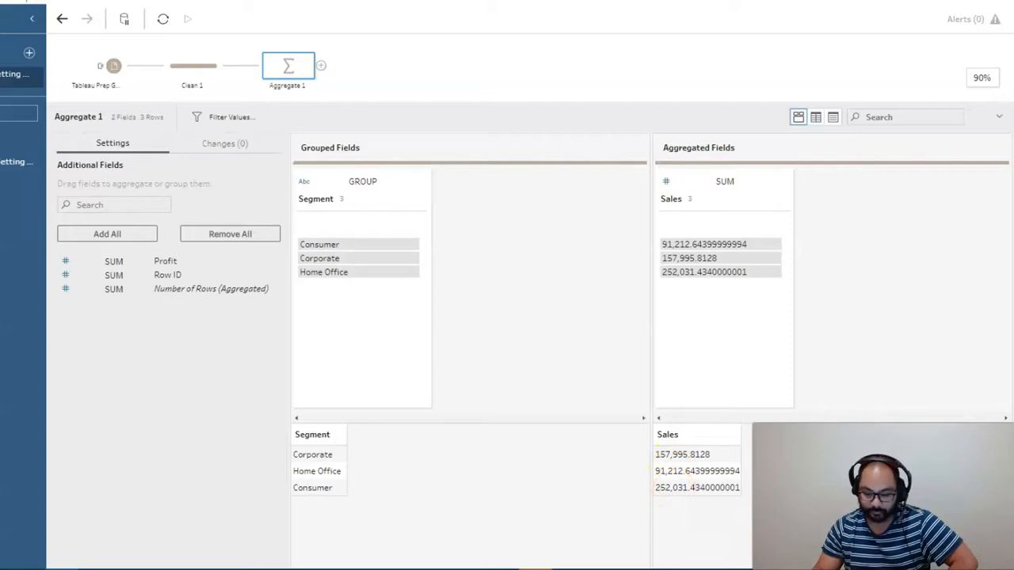
{"action": "mouse_move", "coordinate": [164, 261]}
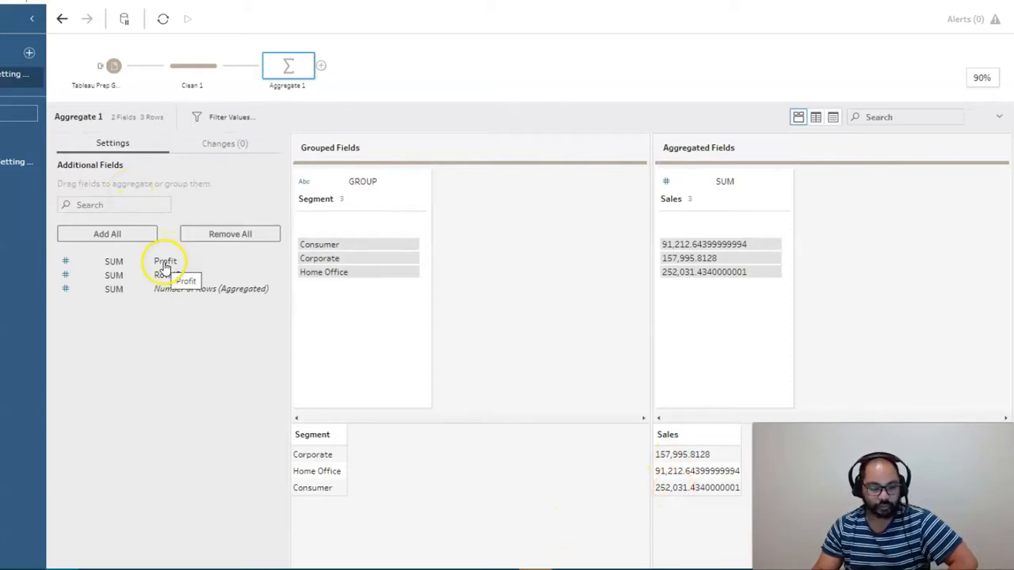
{"action": "left_click_drag", "start_coordinate": [165, 261], "coordinate": [902, 241]}
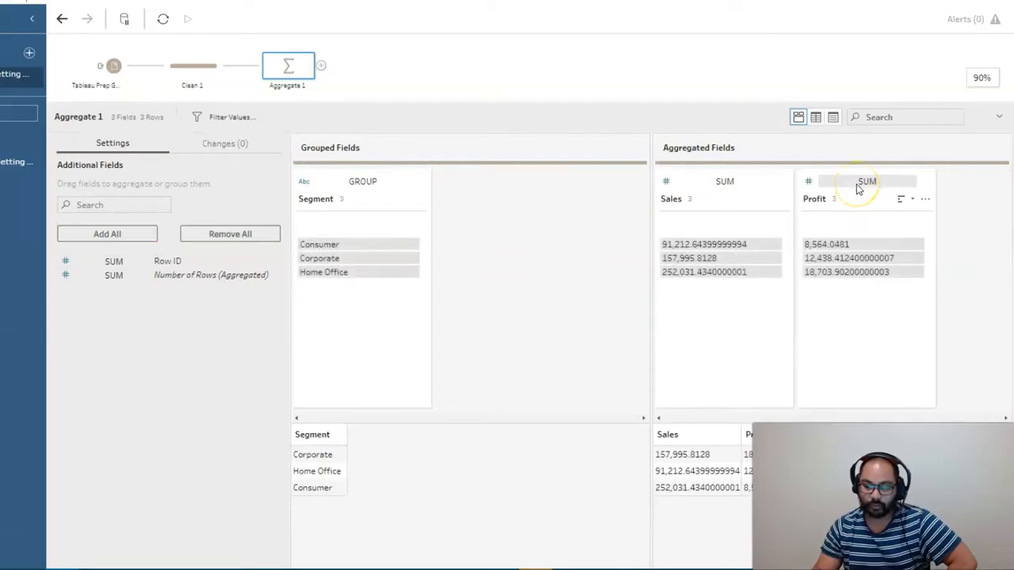
{"action": "left_click", "coordinate": [866, 181]}
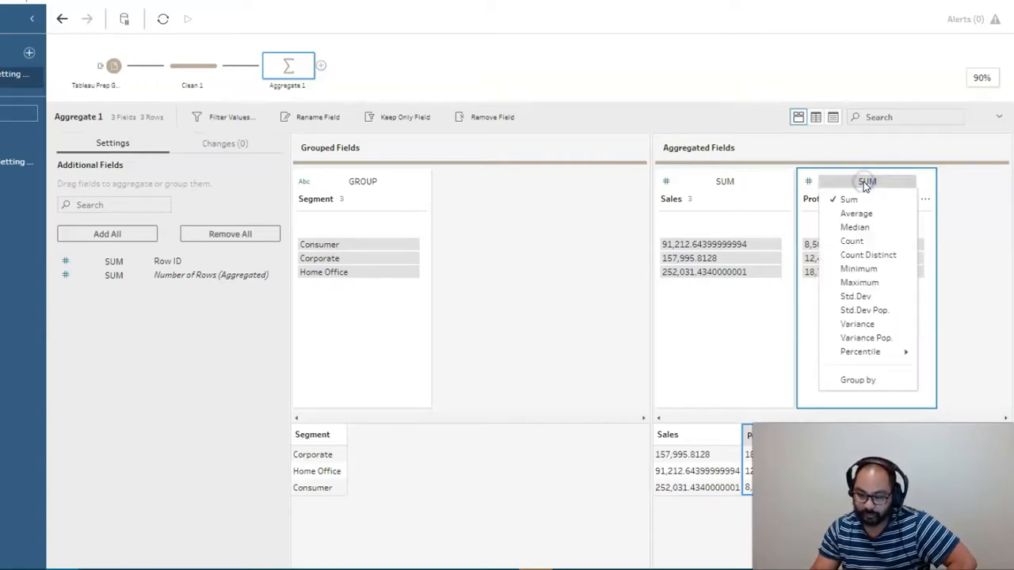
{"action": "mouse_move", "coordinate": [855, 228]}
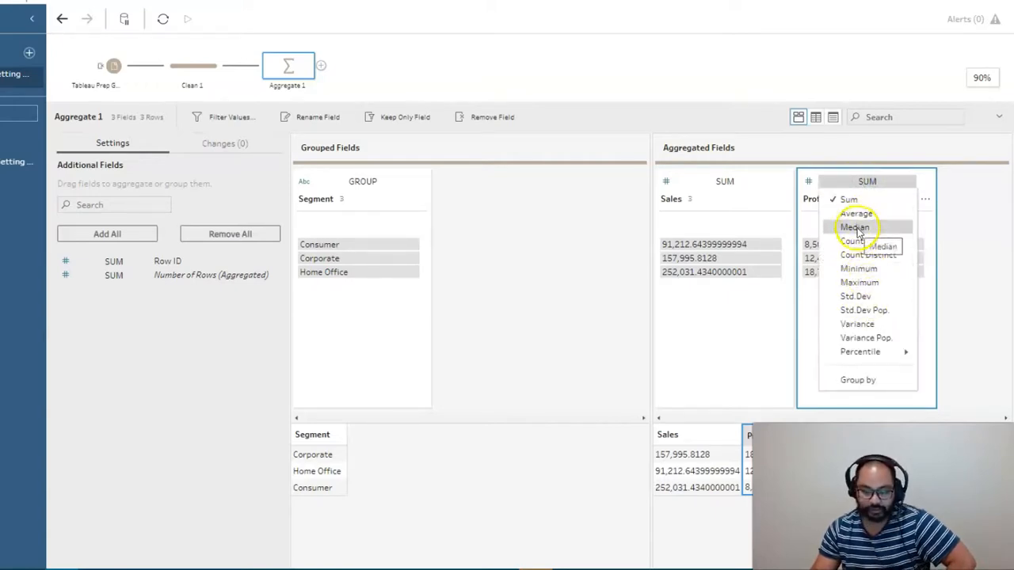
- Change Profit's aggregation from Sum to Average, leaving its data type unchanged
{"action": "left_click", "coordinate": [855, 212]}
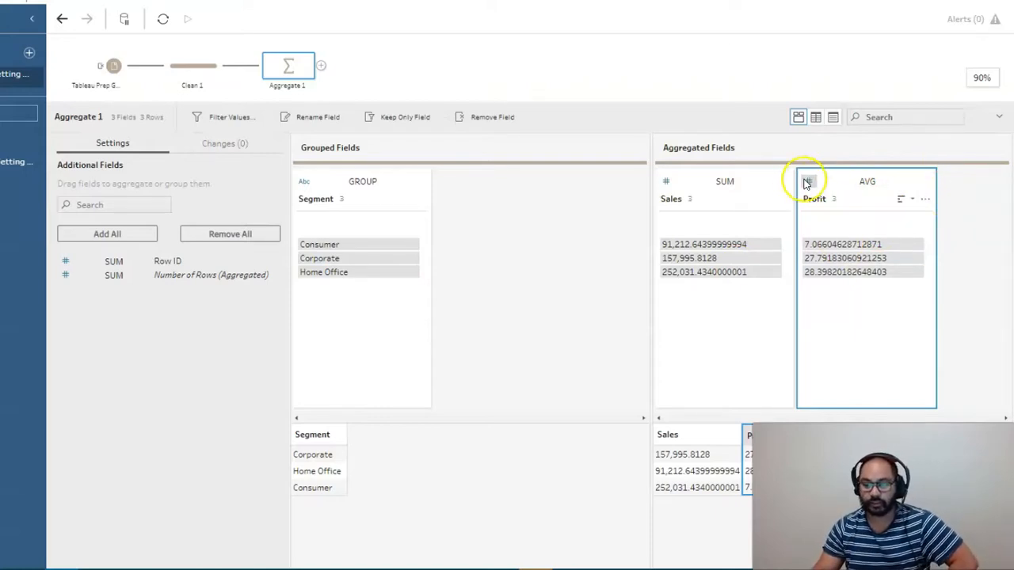
{"action": "left_click", "coordinate": [808, 180]}
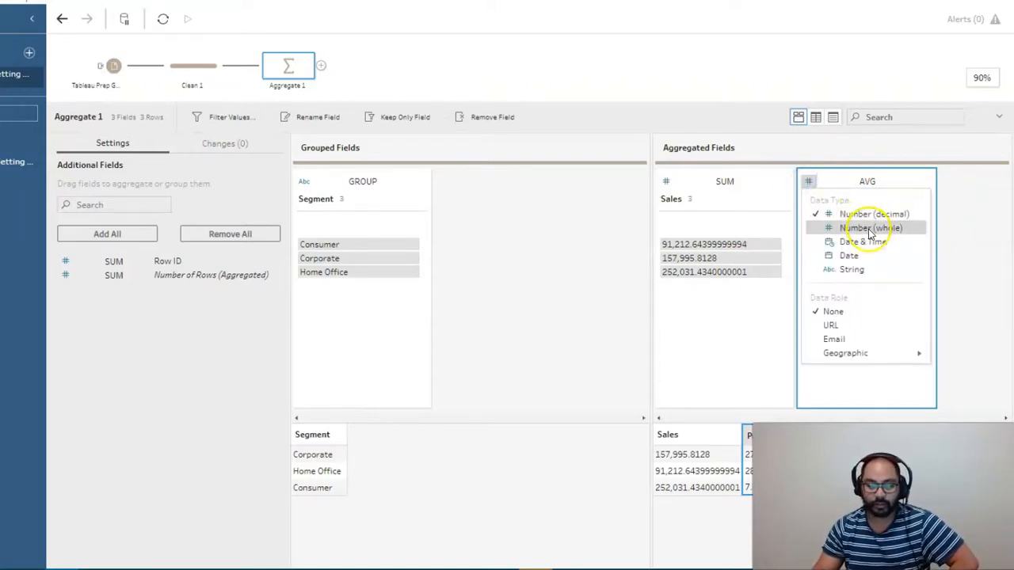
{"action": "mouse_move", "coordinate": [871, 229]}
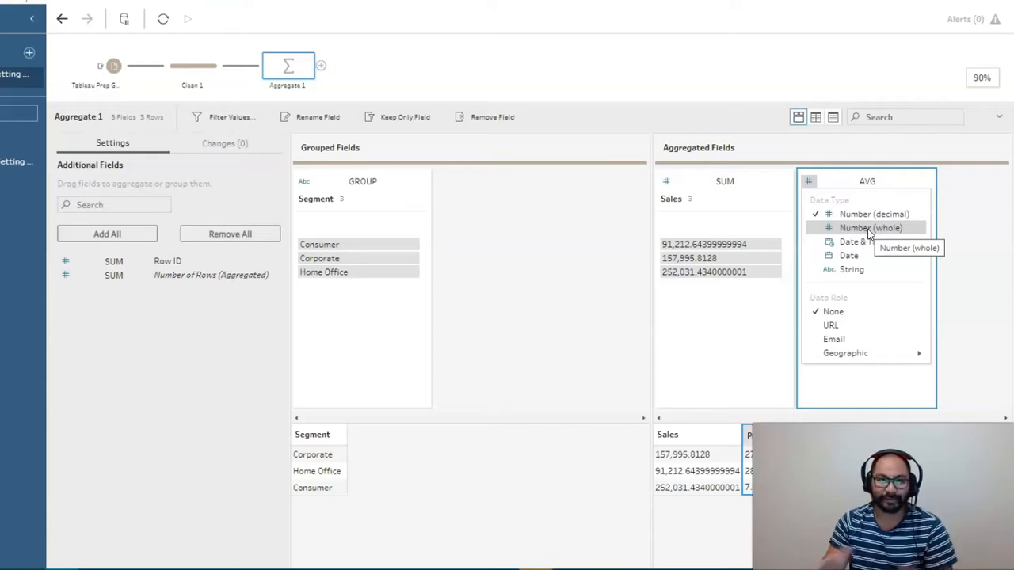
{"action": "left_click", "coordinate": [871, 228]}
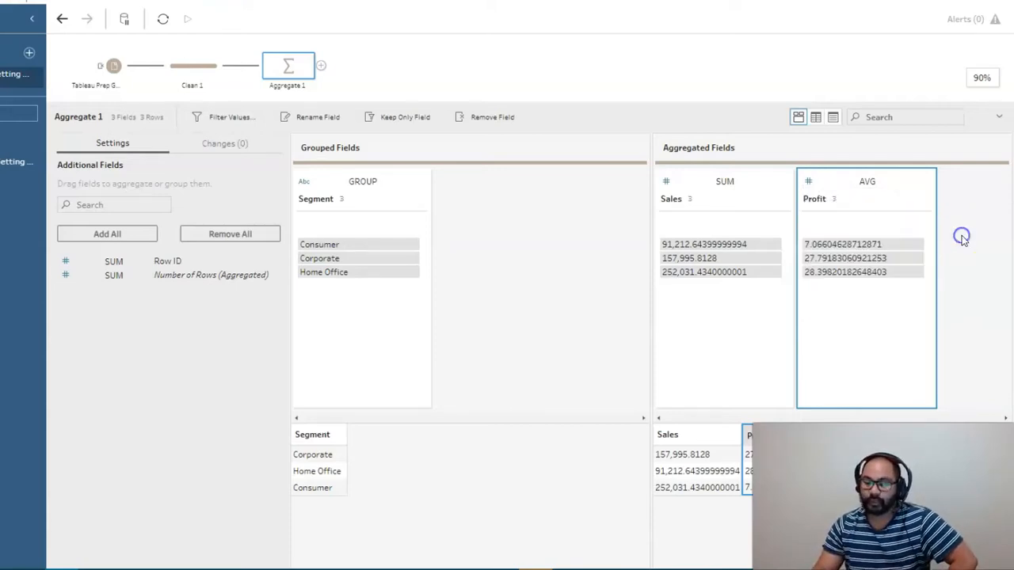
{"action": "mouse_move", "coordinate": [931, 247]}
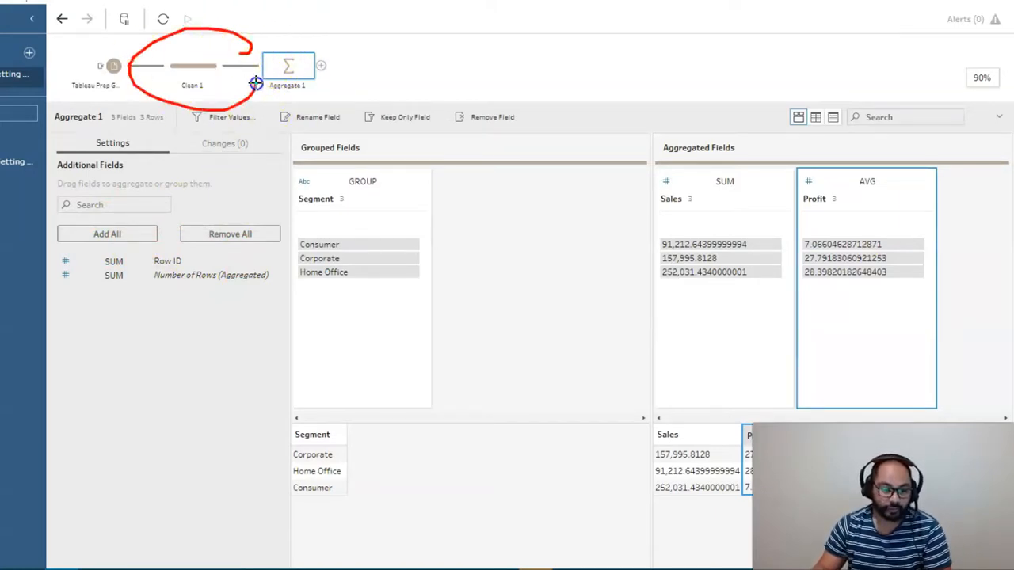
- Duplicate the Profit field in Clean 1 to create Profit-1
{"action": "left_click", "coordinate": [193, 67]}
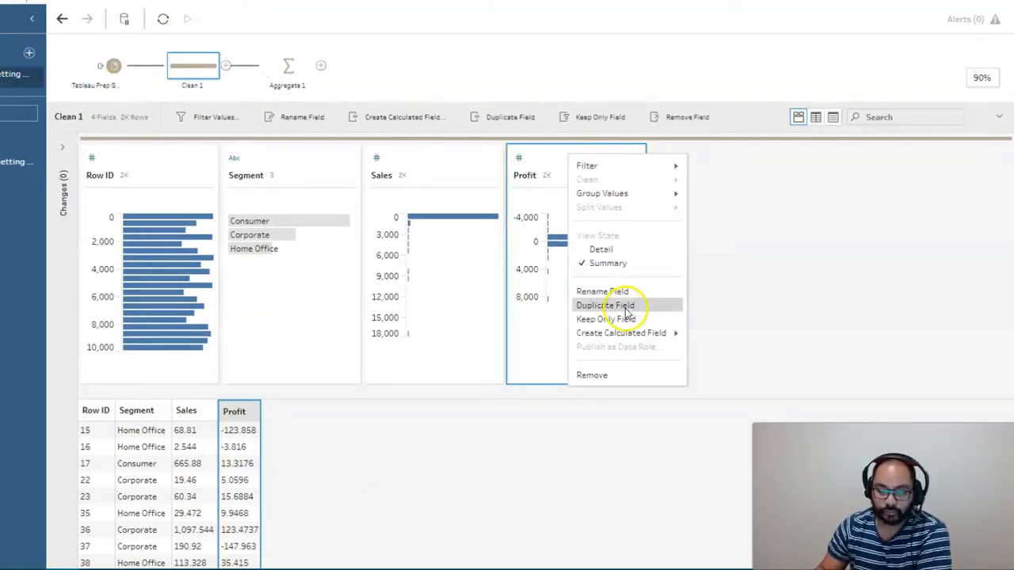
{"action": "left_click", "coordinate": [605, 304]}
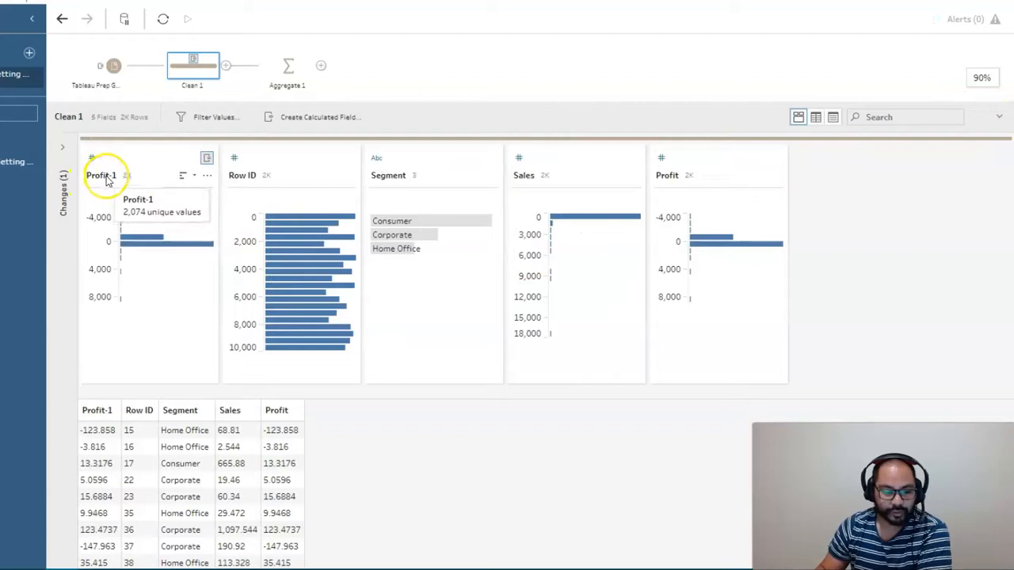
{"action": "mouse_move", "coordinate": [285, 67]}
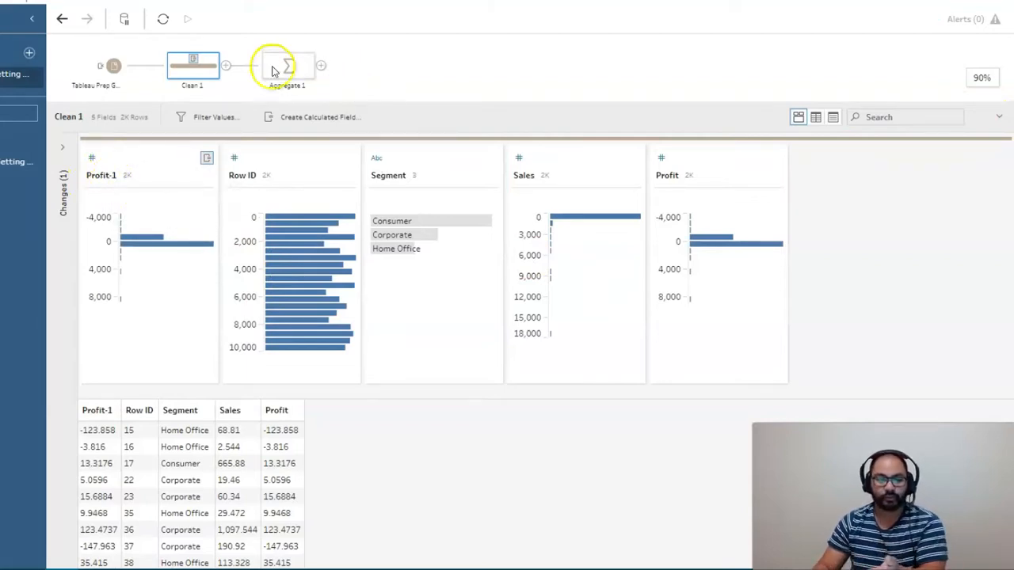
- In Aggregate 1, add Profit-1 as an aggregated field computed as Median
{"action": "left_click", "coordinate": [285, 66]}
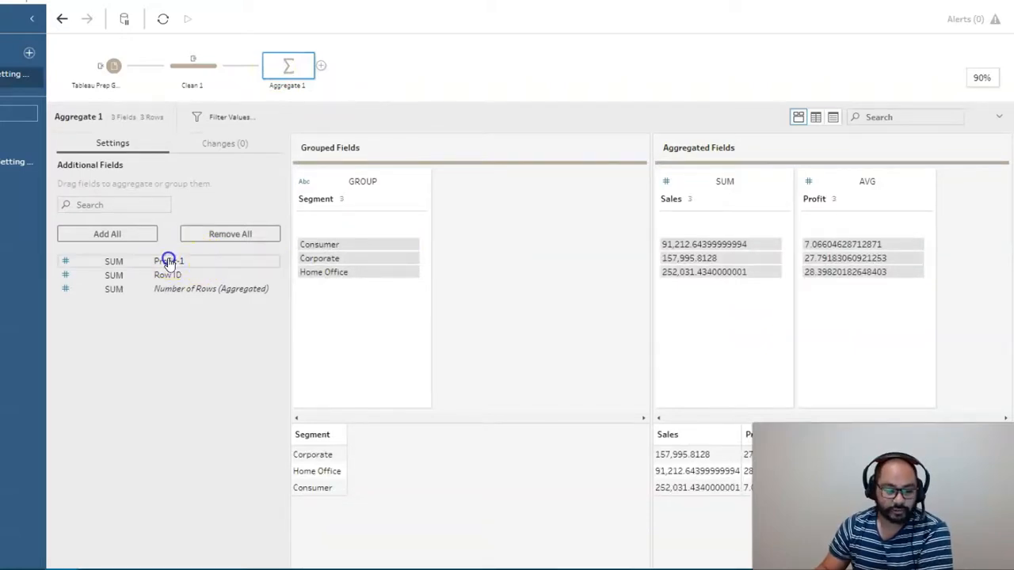
{"action": "left_click", "coordinate": [168, 261]}
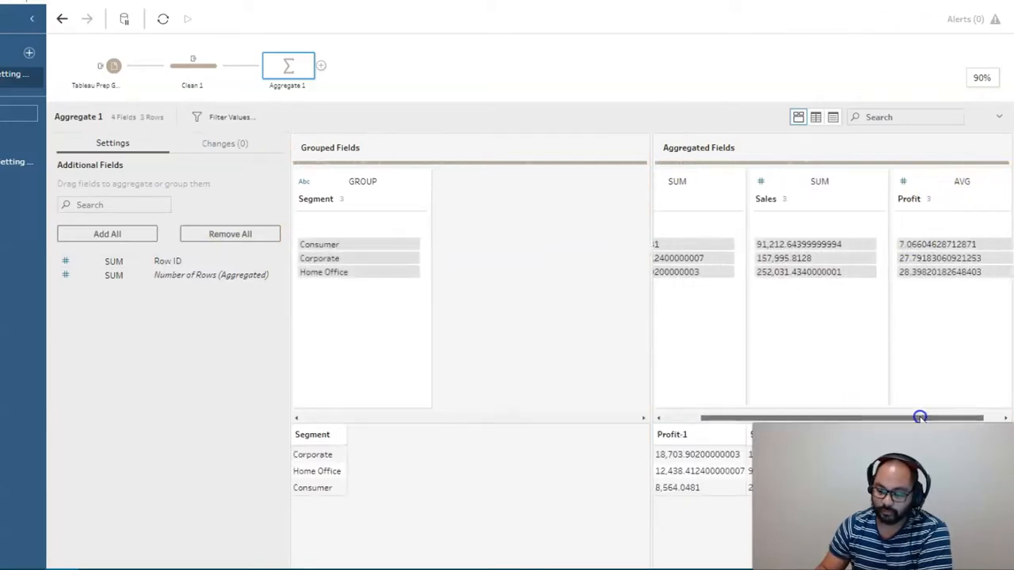
{"action": "left_click", "coordinate": [962, 181]}
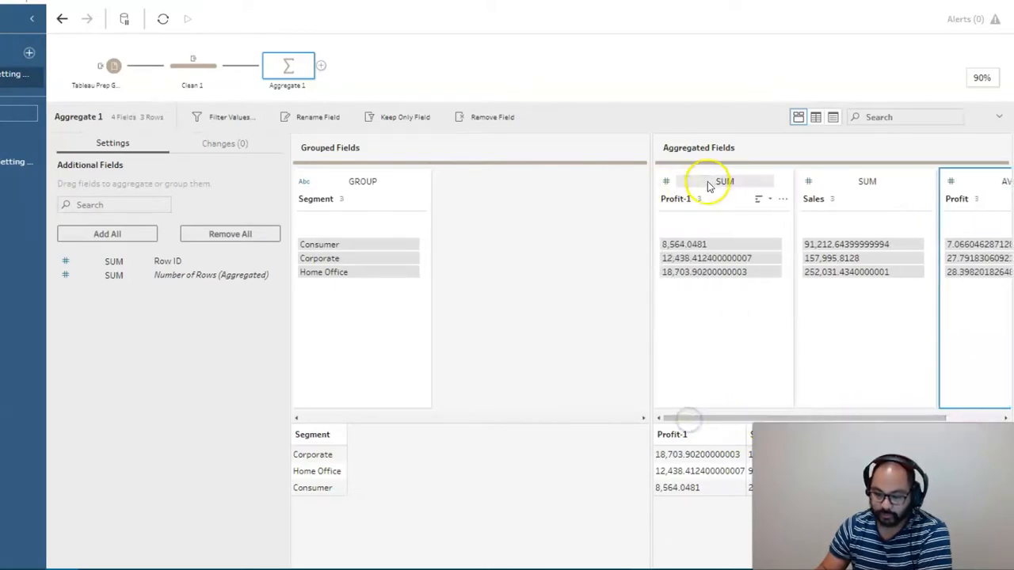
{"action": "left_click", "coordinate": [724, 181]}
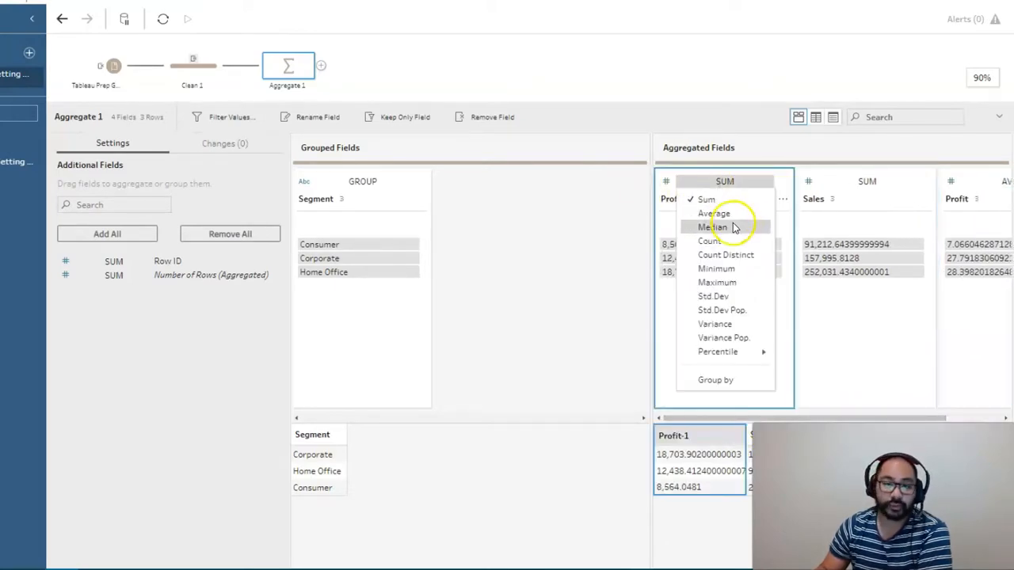
{"action": "left_click", "coordinate": [711, 228]}
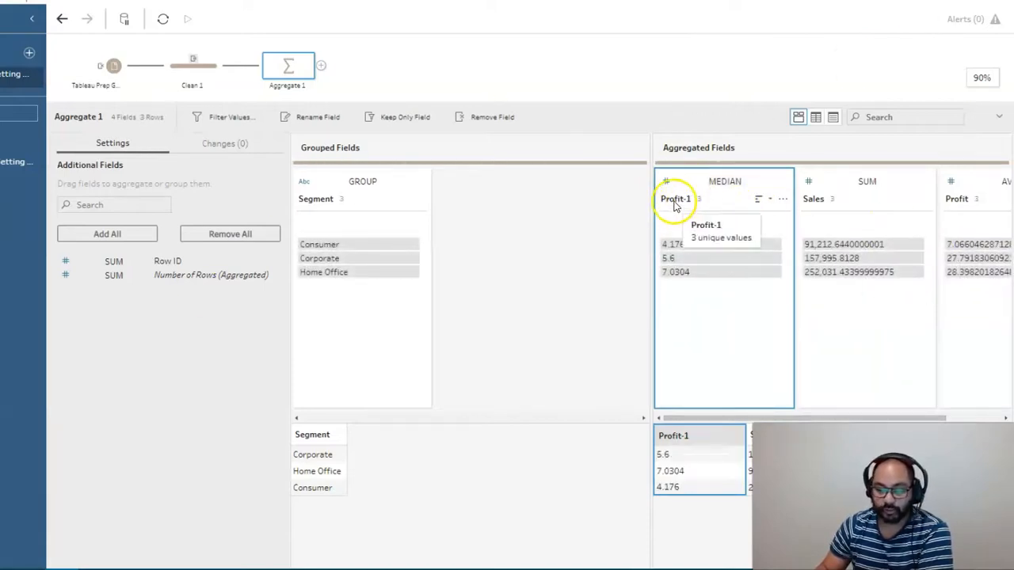
- Rename the aggregated fields to Median Profit, Total Sales and Average Profit
{"action": "double_click", "coordinate": [675, 199]}
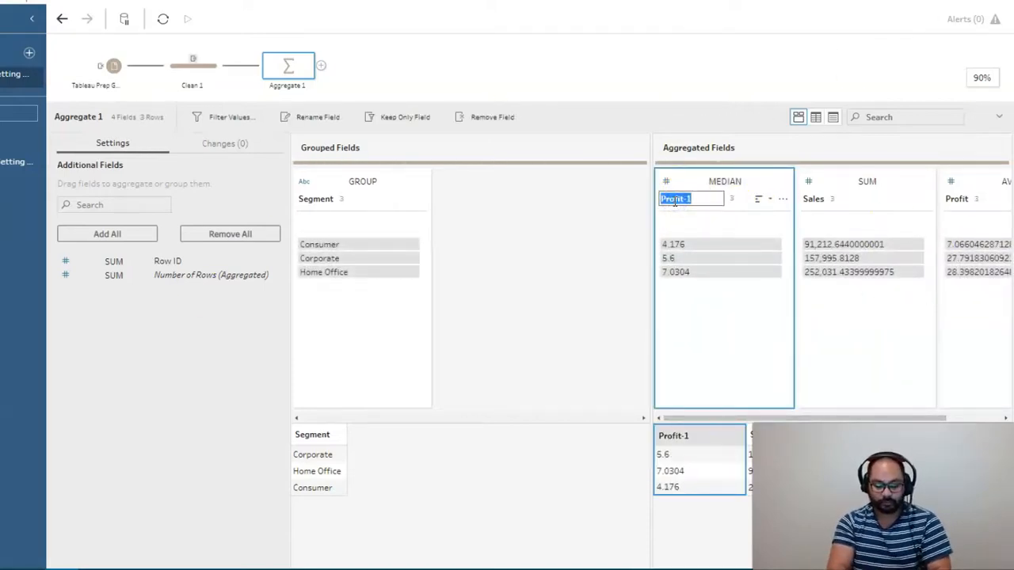
{"action": "type", "text": "Median Profit"}
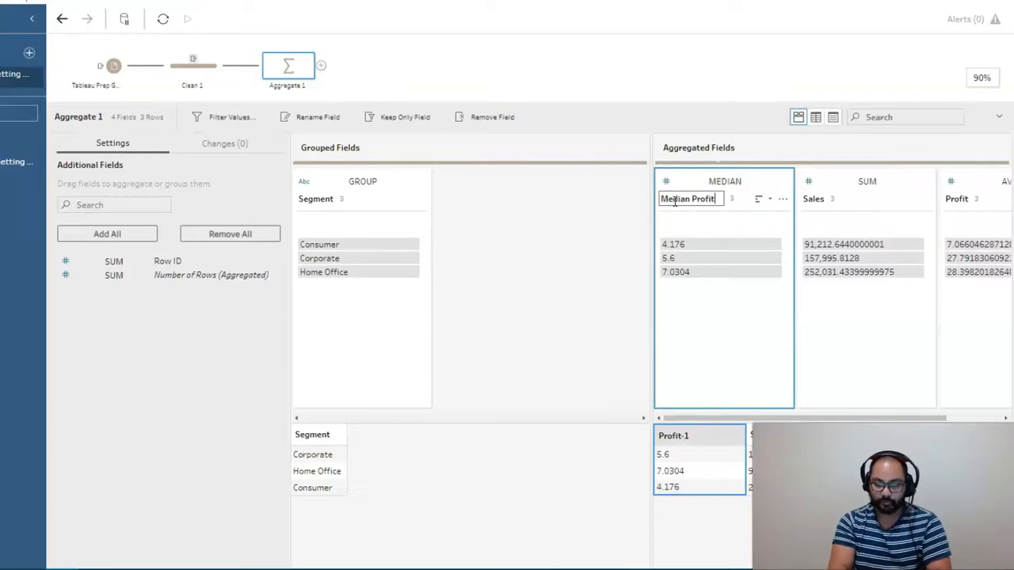
{"action": "double_click", "coordinate": [833, 198]}
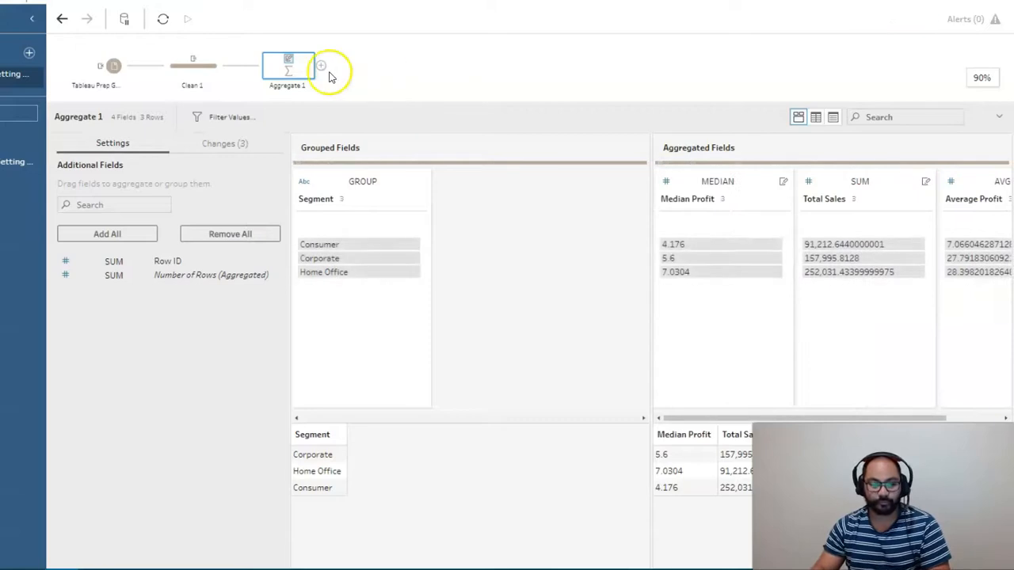
- Add Clean 2 after Aggregate 1 and move Segment to the front of its fields
{"action": "left_click", "coordinate": [320, 64]}
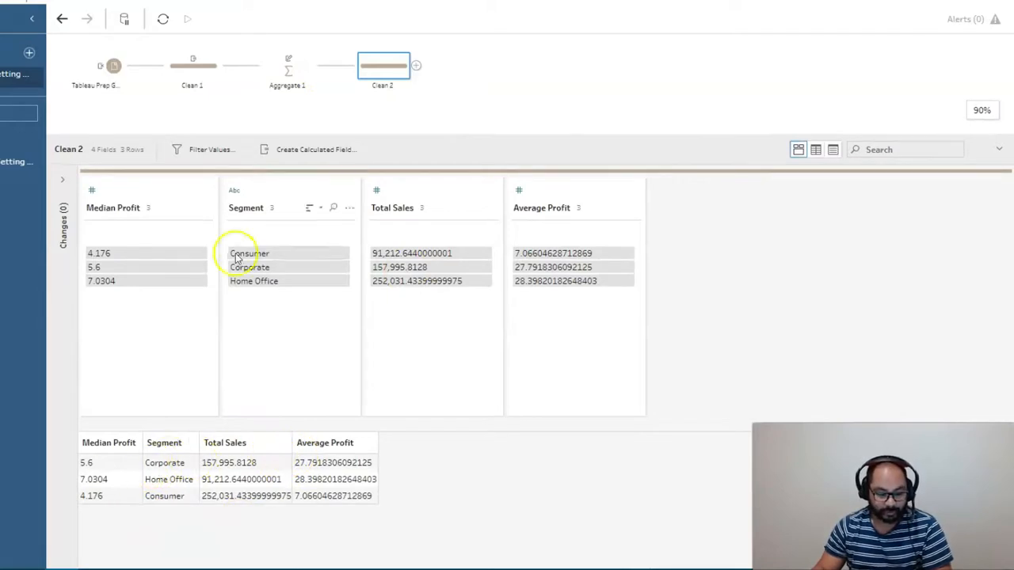
{"action": "left_click", "coordinate": [112, 207]}
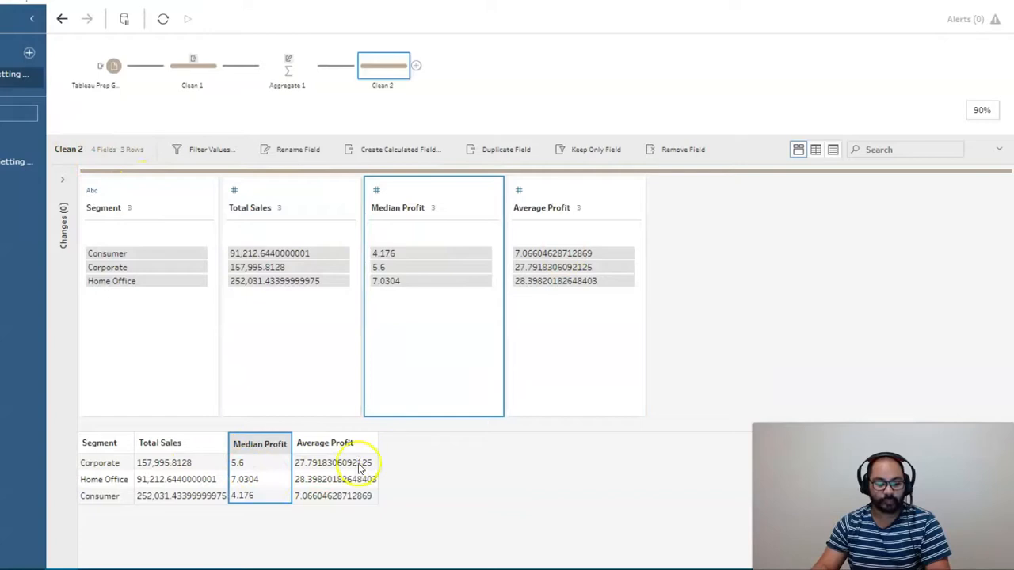
{"action": "left_click", "coordinate": [333, 462]}
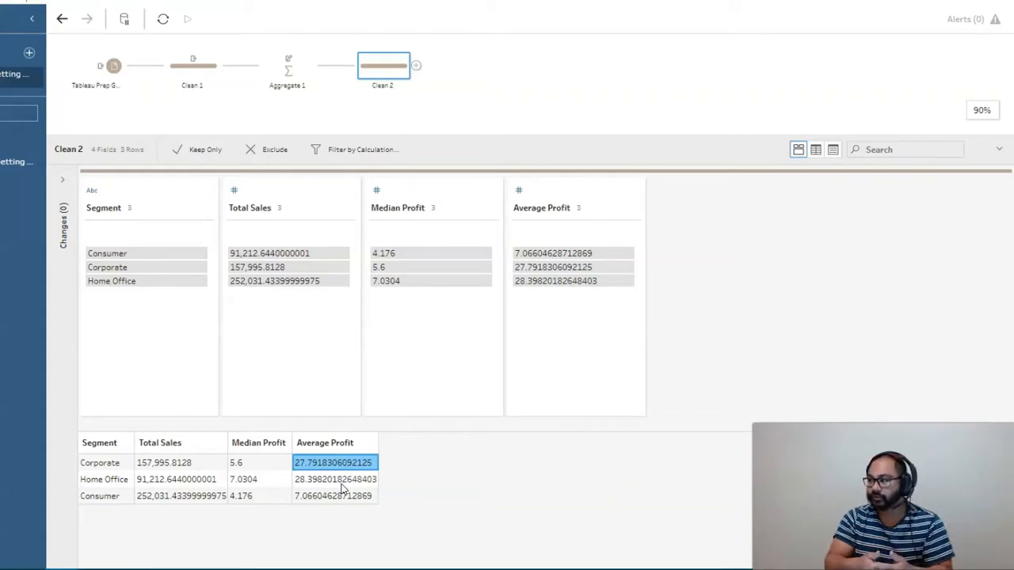
{"action": "mouse_move", "coordinate": [311, 462]}
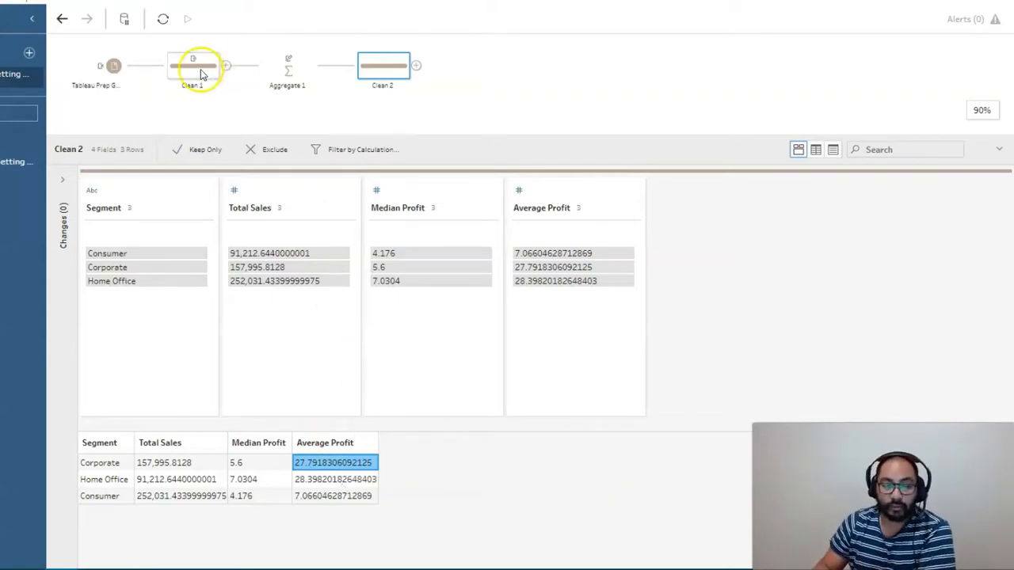
- Reopen Clean 1 and pick up the Clean 2 step to drag it toward Clean 1
{"action": "left_click", "coordinate": [194, 66]}
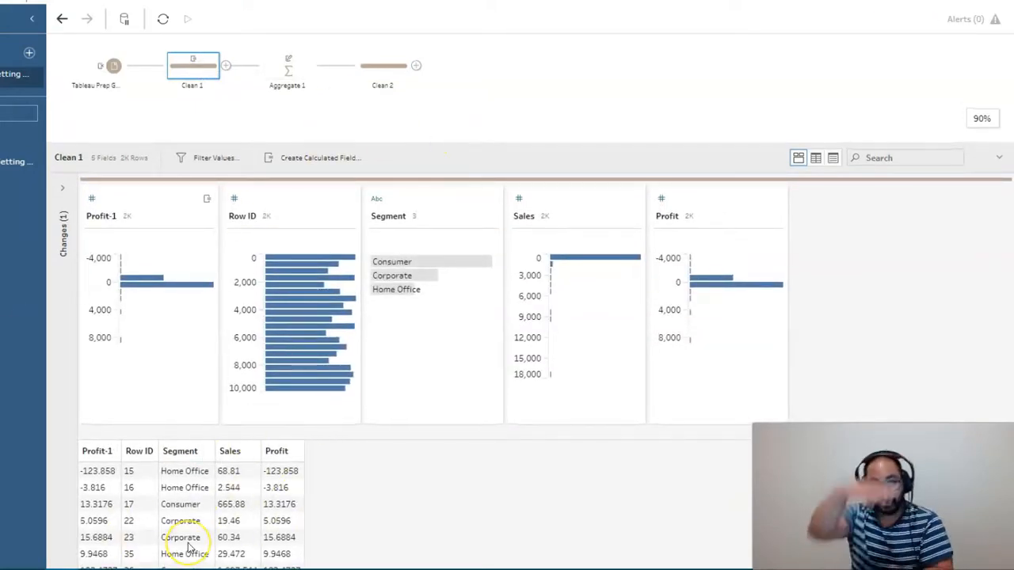
{"action": "mouse_move", "coordinate": [327, 459]}
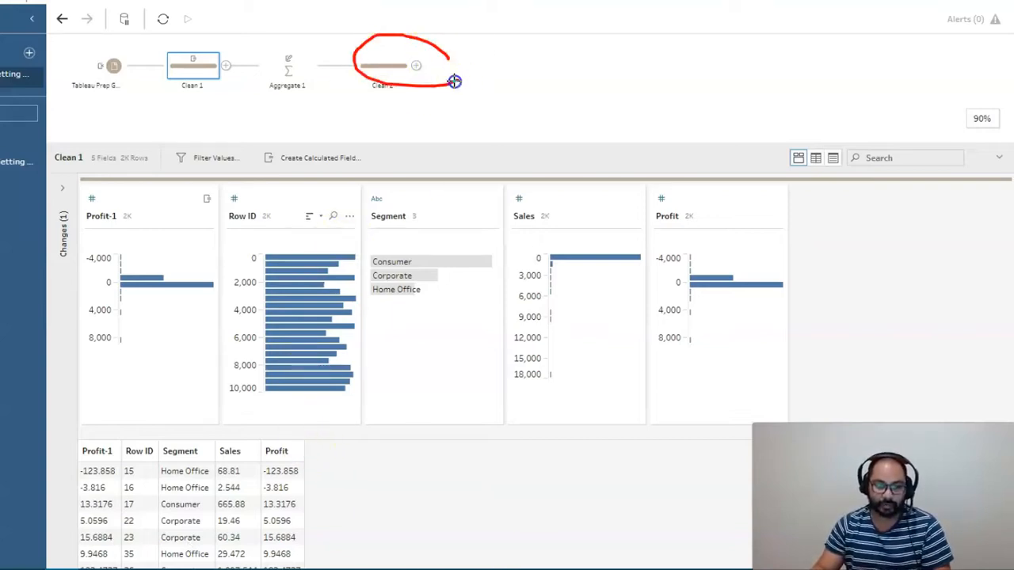
{"action": "left_click_drag", "start_coordinate": [453, 82], "coordinate": [444, 529]}
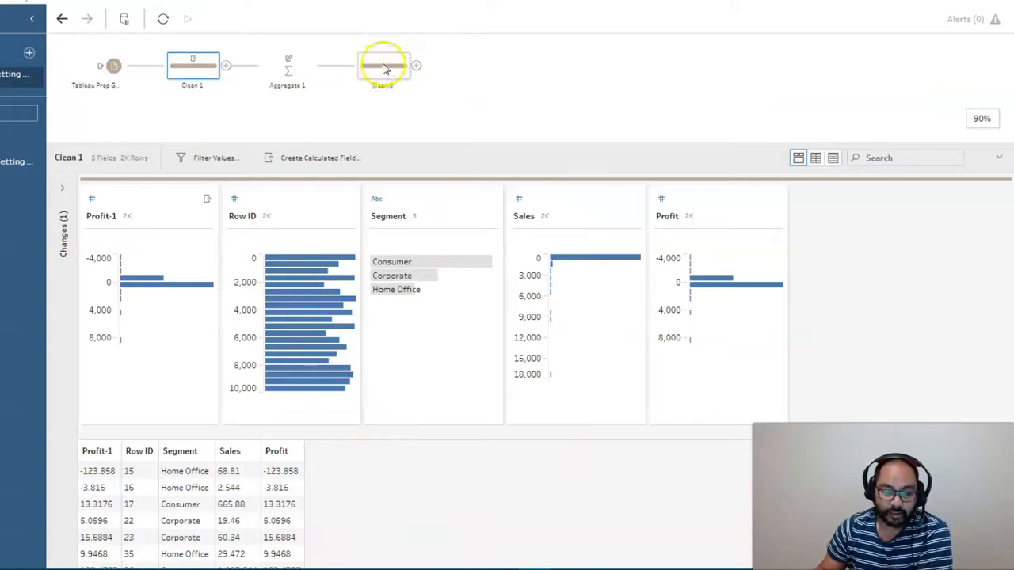
{"action": "left_click", "coordinate": [367, 65]}
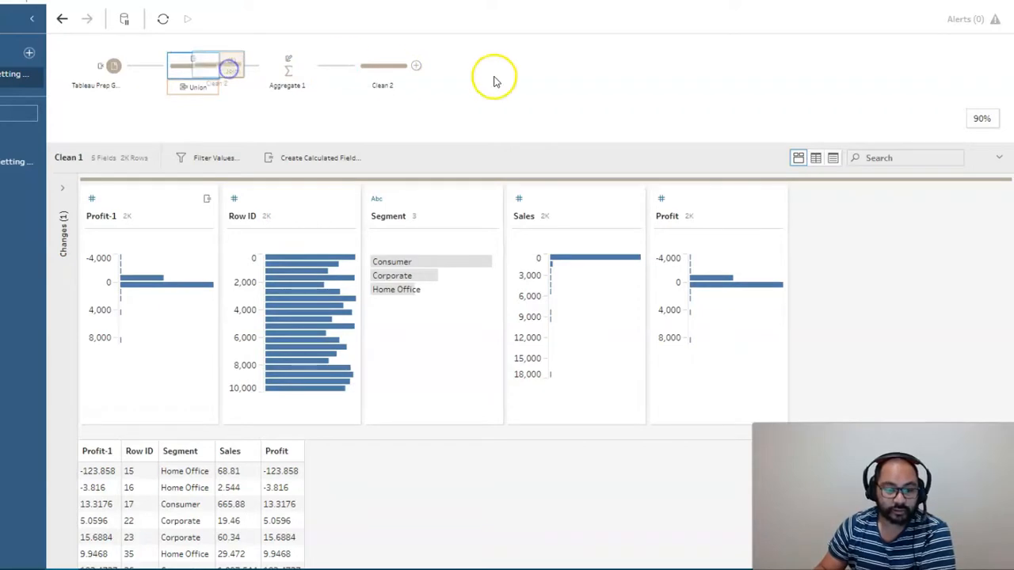
- Drop Clean 2 onto Clean 1 to create Join 1, an inner join on Segment = Segment
{"action": "left_click", "coordinate": [479, 120]}
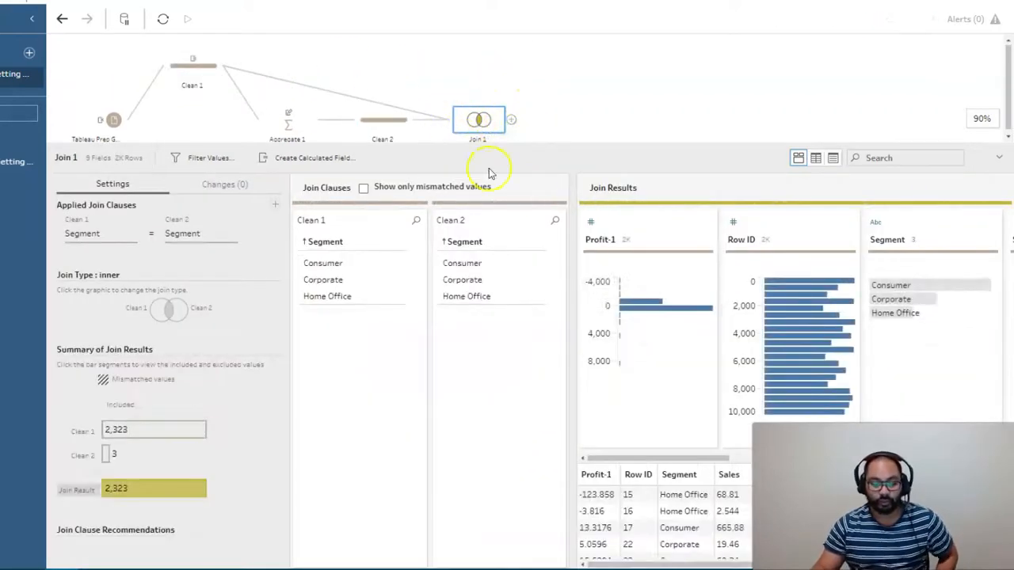
{"action": "mouse_move", "coordinate": [127, 257]}
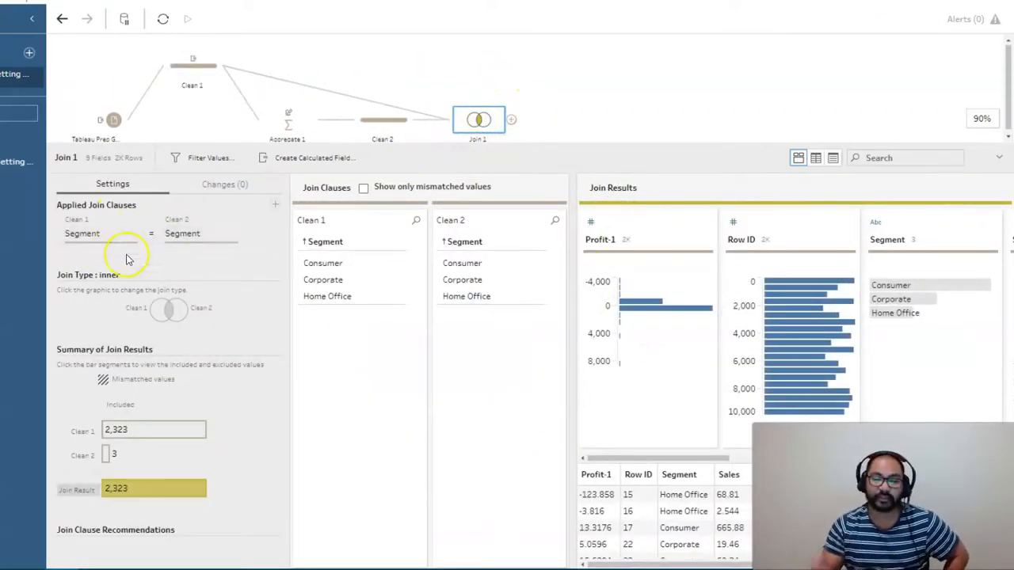
{"action": "mouse_move", "coordinate": [145, 235]}
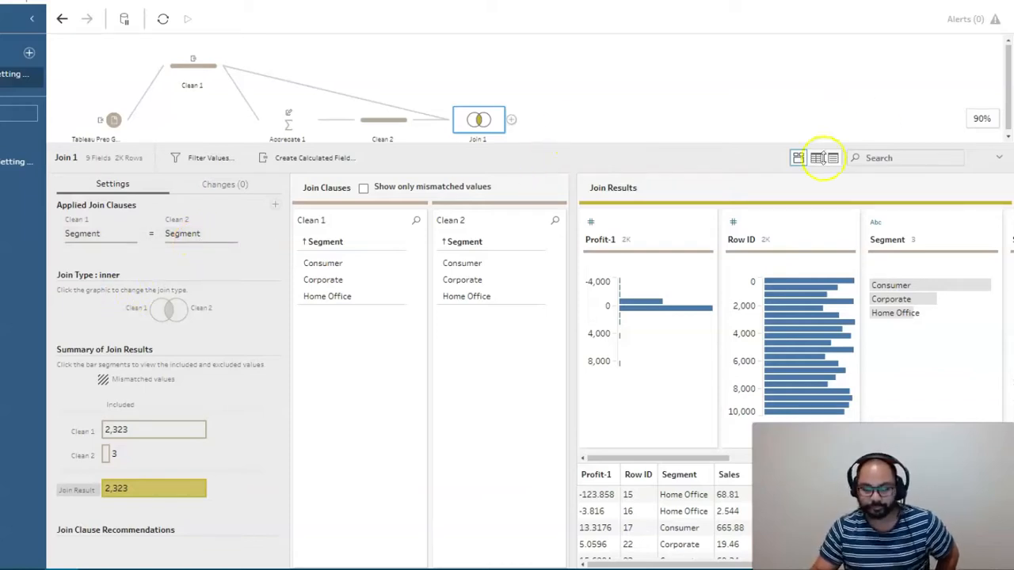
{"action": "mouse_move", "coordinate": [612, 145]}
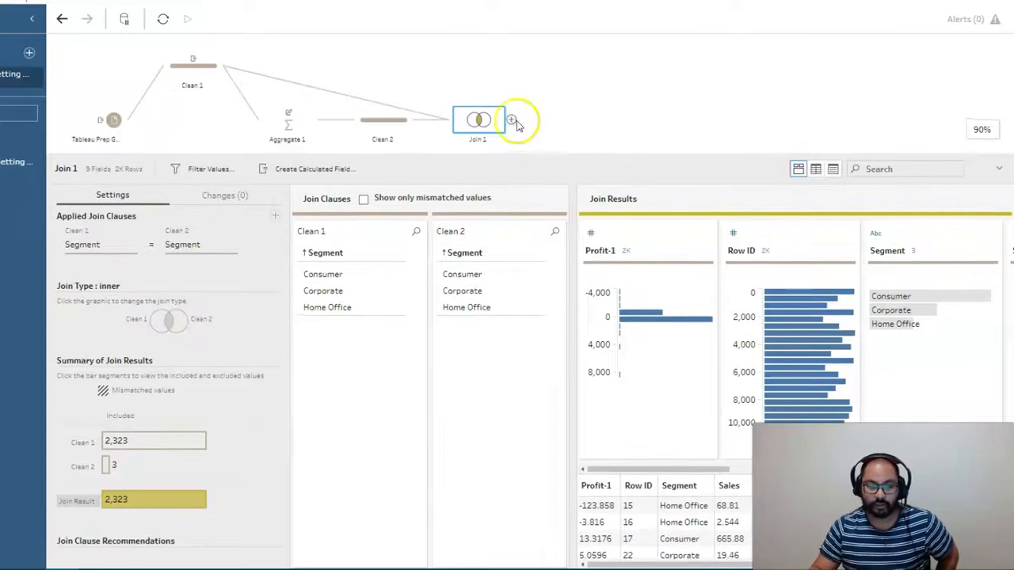
- Add Clean 3 after Join 1 and review the Total Sales, Median Profit and Average Profit columns
{"action": "left_click", "coordinate": [512, 121]}
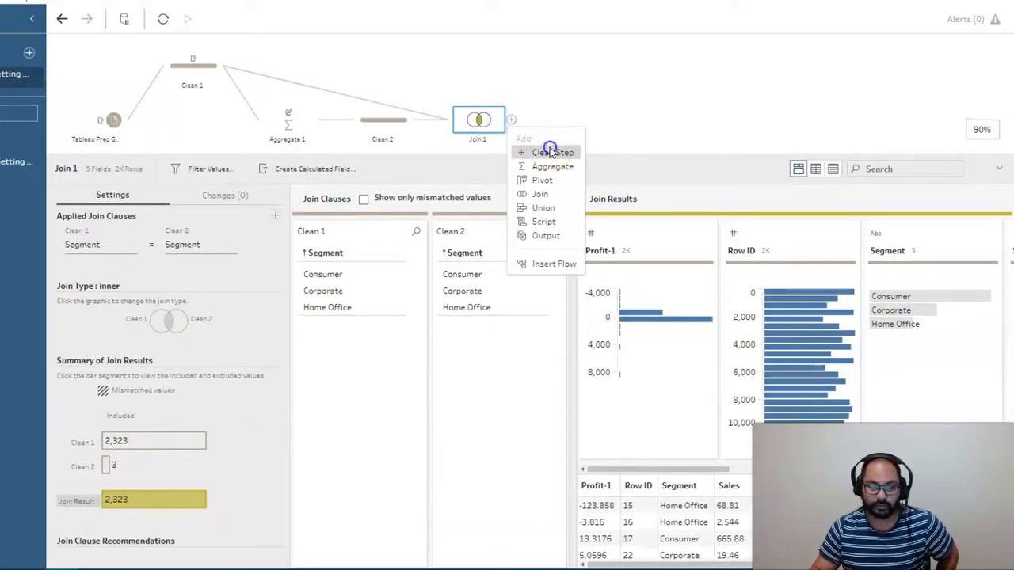
{"action": "left_click", "coordinate": [553, 152]}
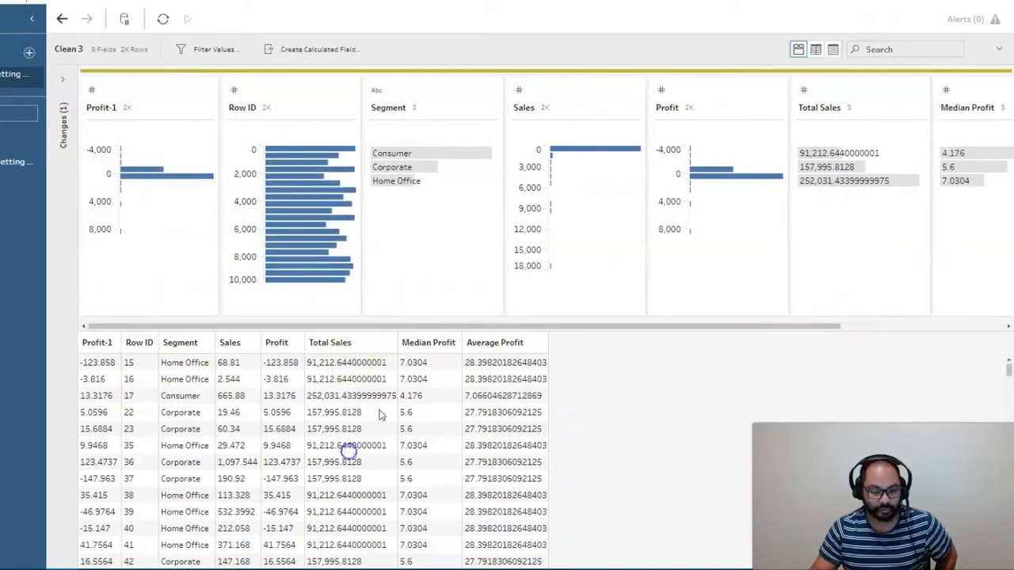
{"action": "left_click", "coordinate": [494, 342]}
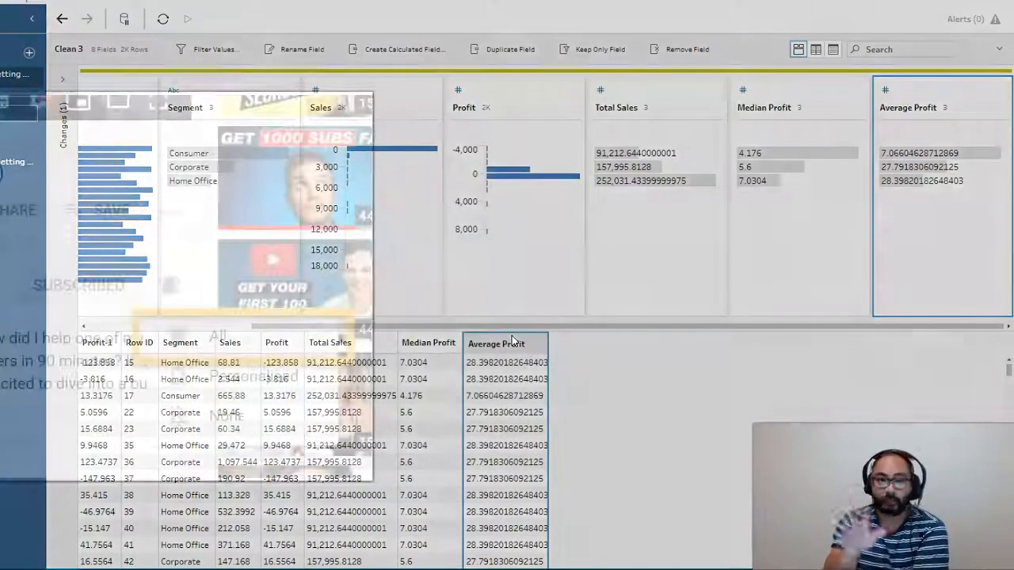
{"action": "left_click", "coordinate": [168, 286]}
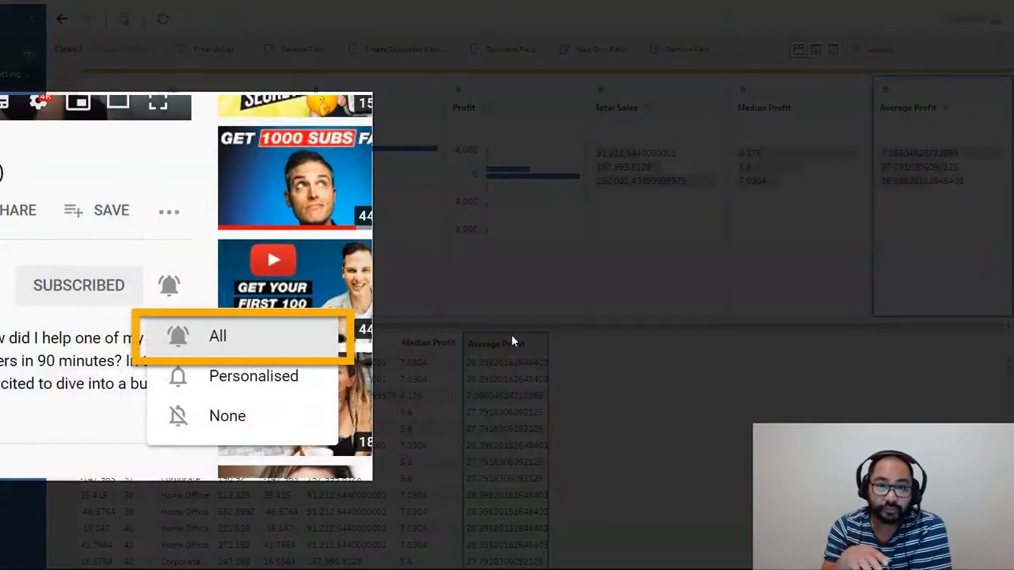